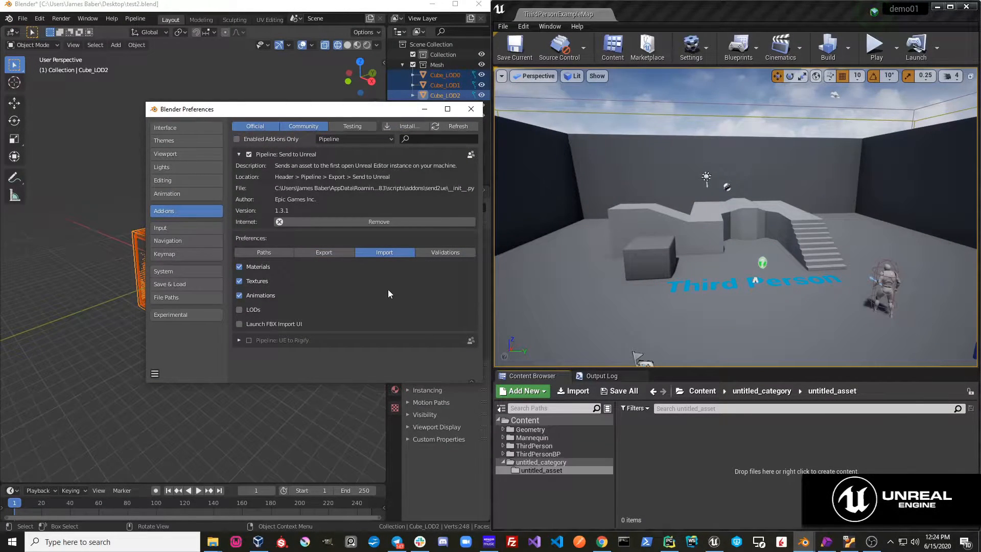
mouse_move(336, 267)
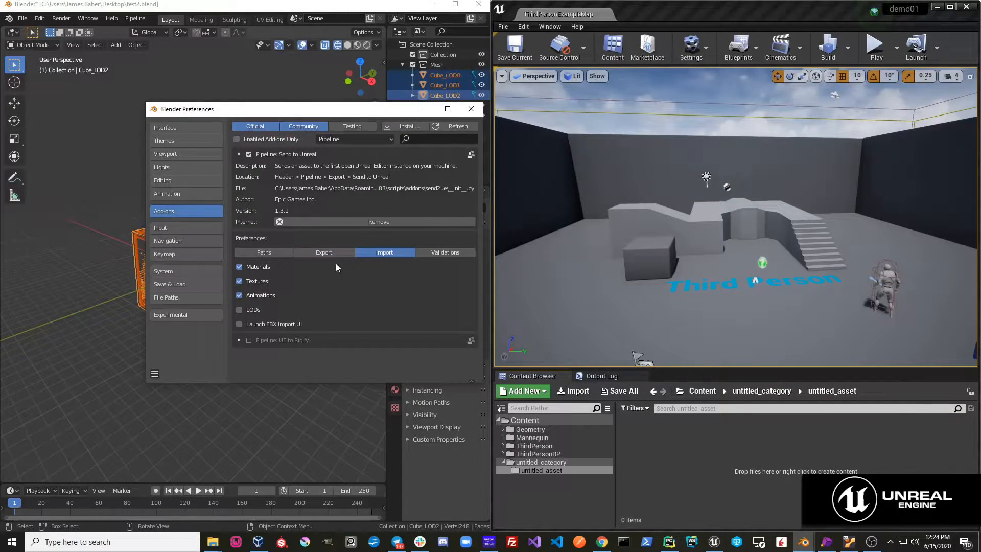
Enable Materials, Textures, Animations and LODs in Send to Unreal import preferences, then close them.
left_click(239, 266)
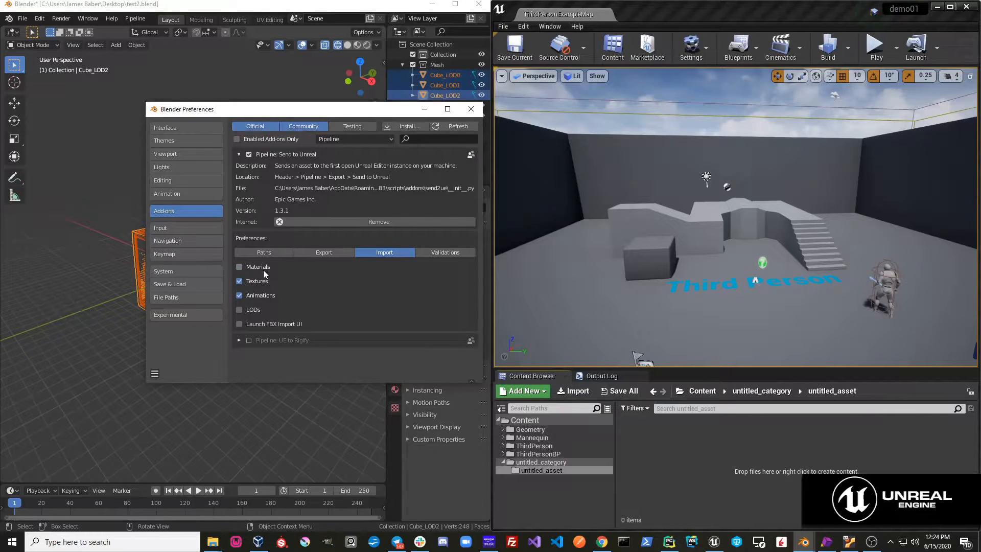
left_click(240, 267)
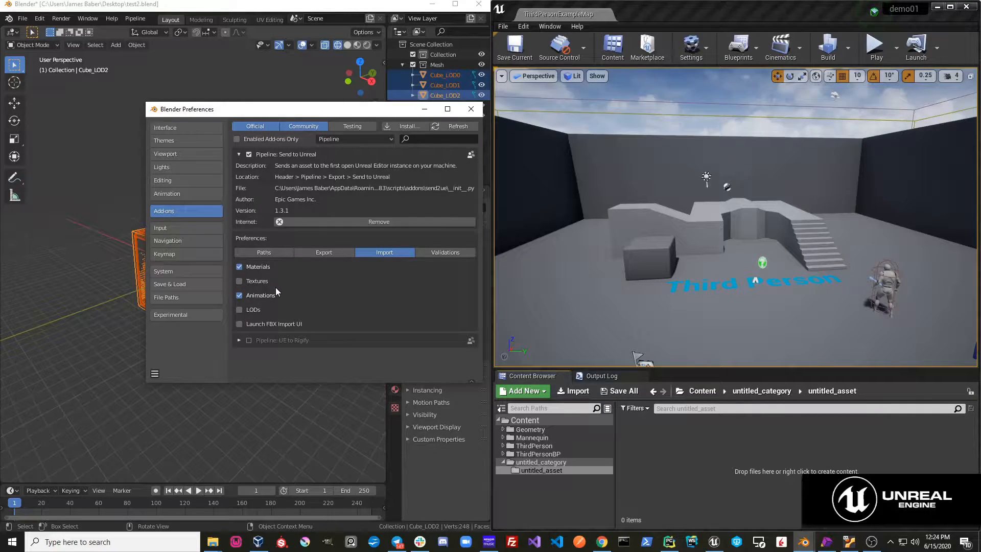
left_click(239, 280)
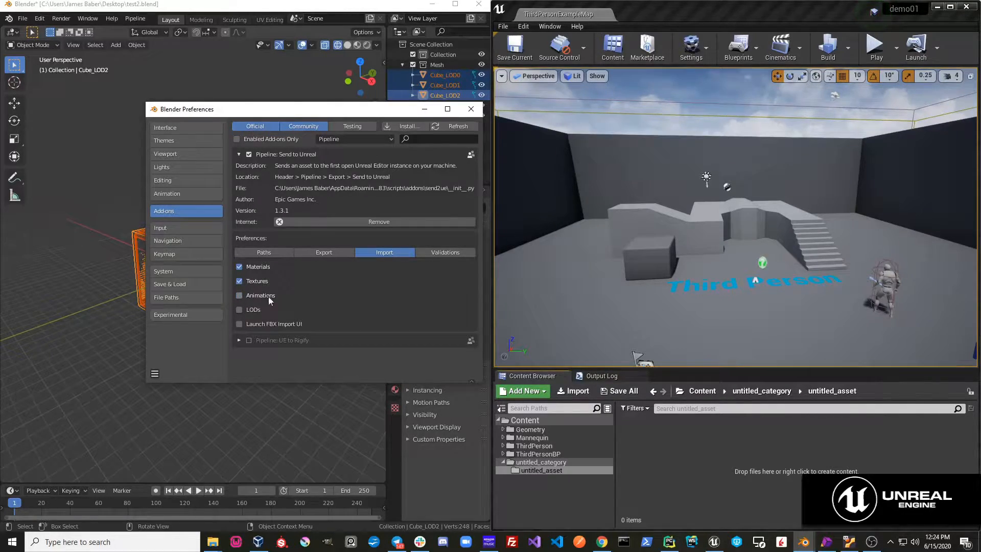
left_click(239, 295)
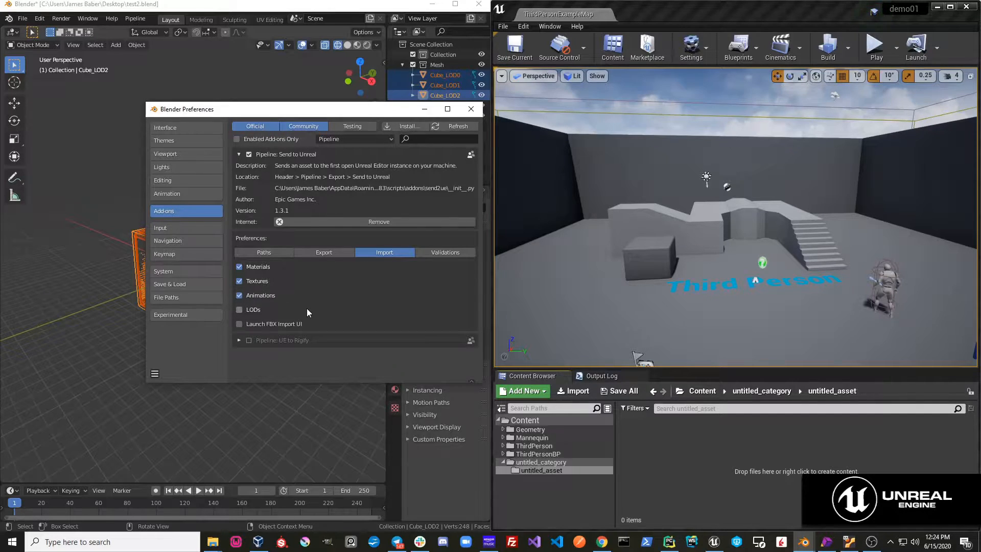
mouse_move(240, 312)
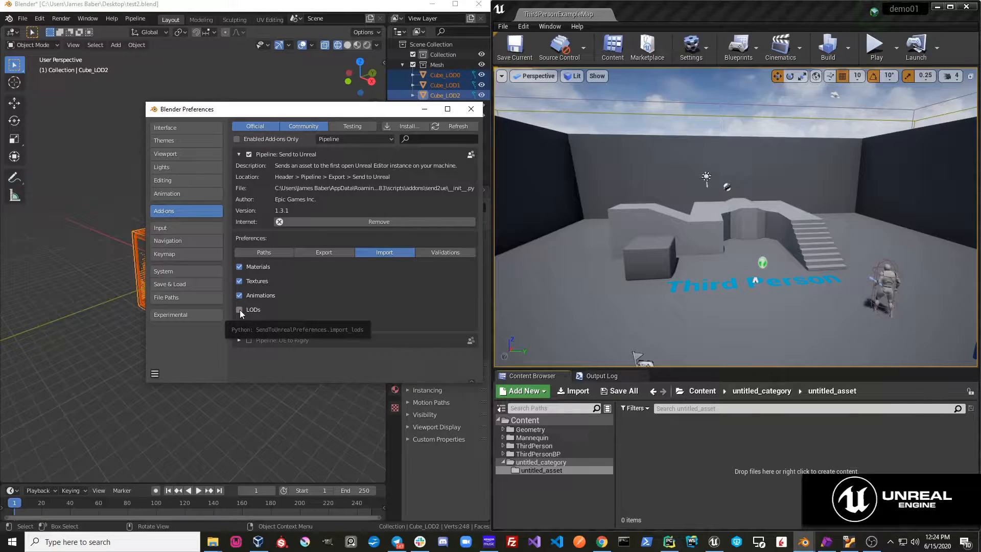
left_click(239, 309)
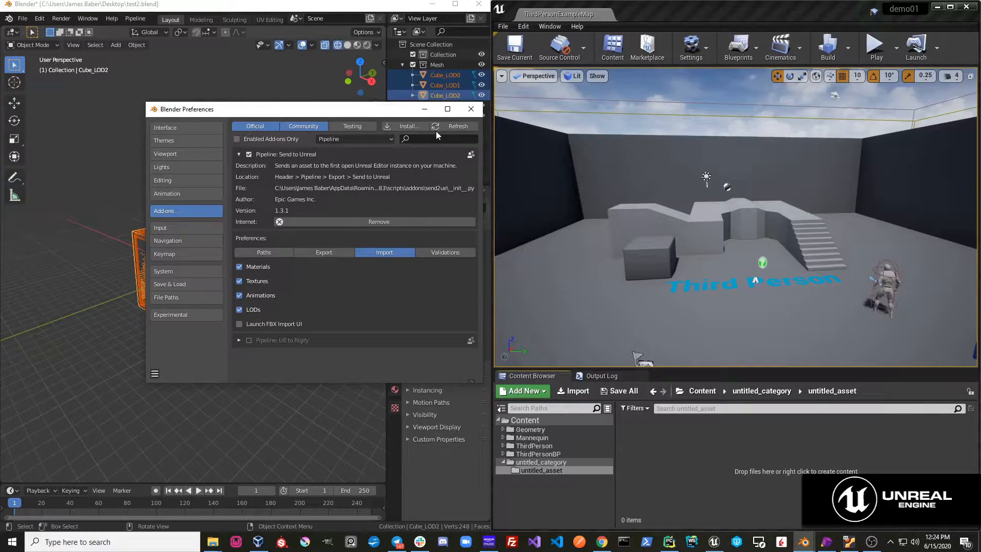
left_click(470, 109)
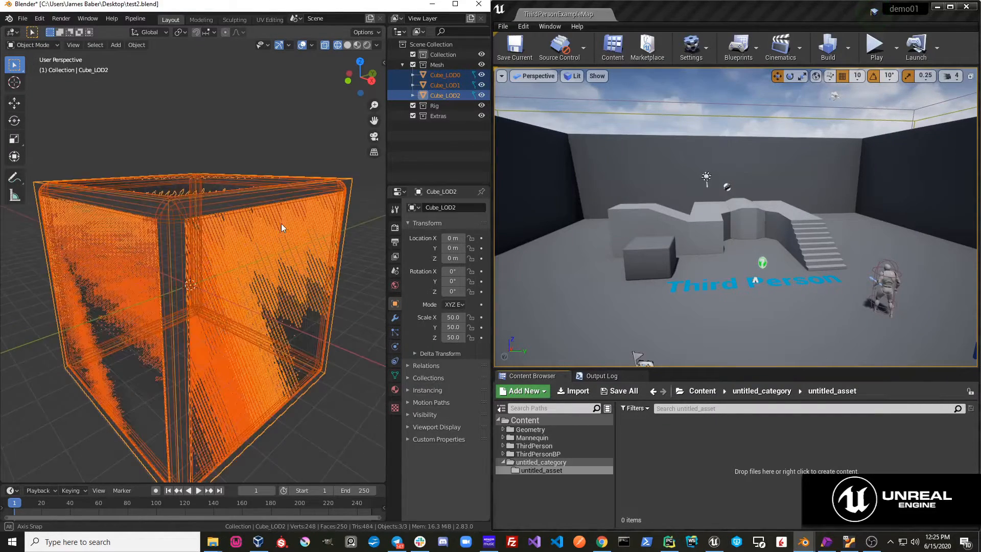
View Cube_LOD0, Cube_LOD1 and Cube_LOD2 in turn in the viewport.
left_click(445, 74)
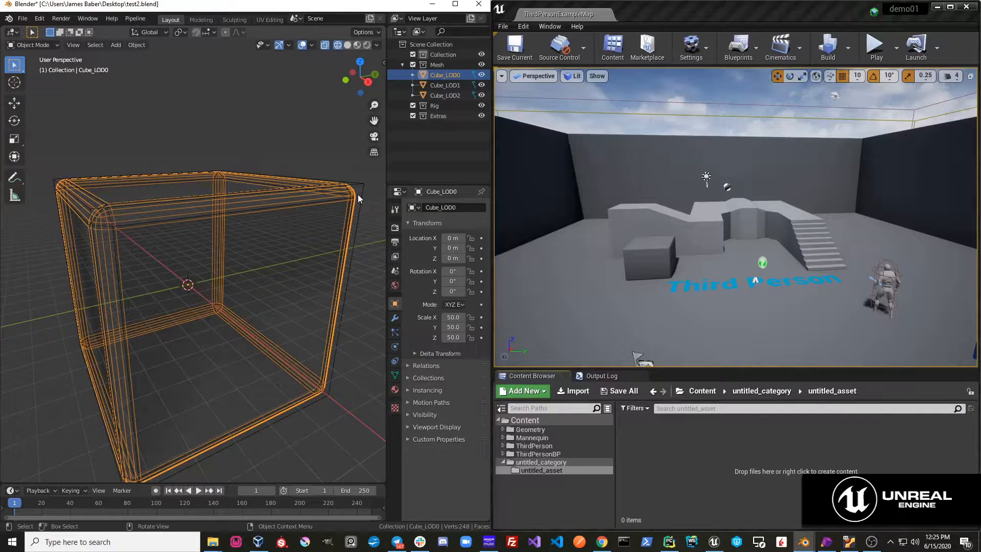
left_click(445, 95)
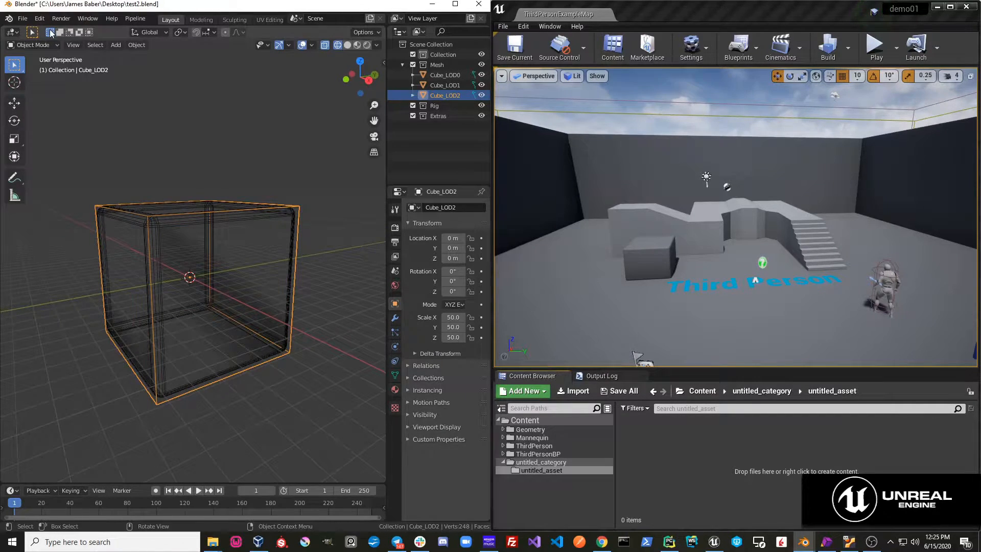
left_click(135, 18)
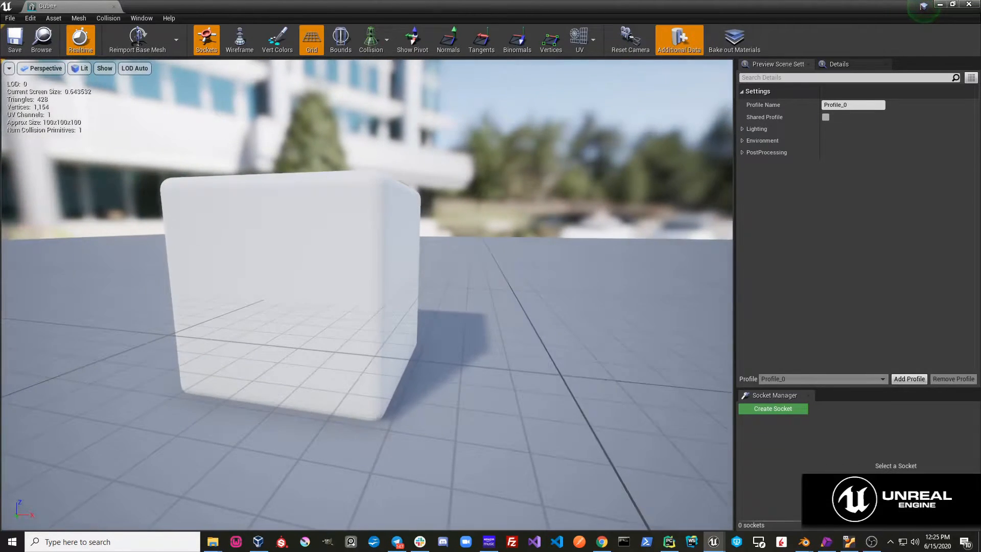
Preview the Cube mesh at LOD 0, LOD 1 and LOD 2 from the LOD dropdown.
left_click(134, 68)
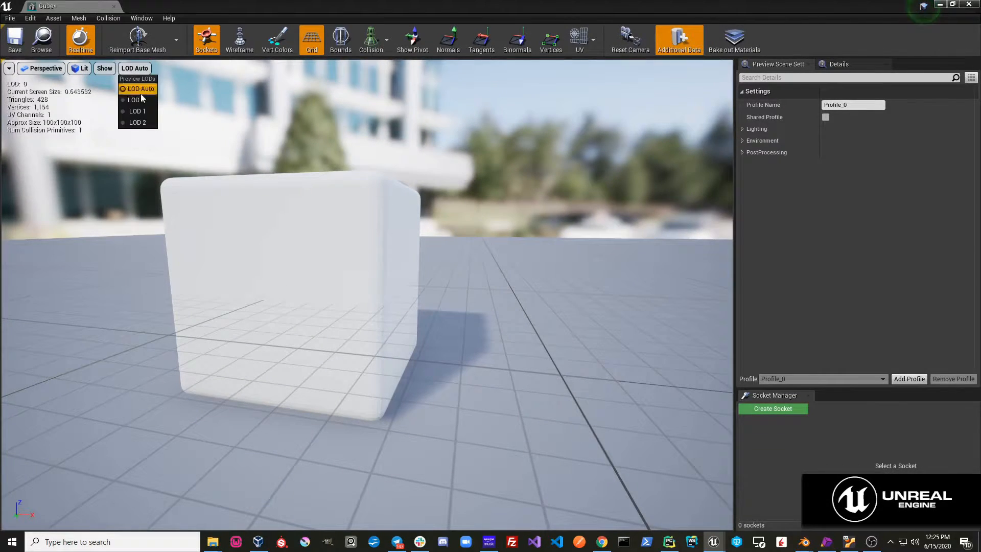
left_click(136, 99)
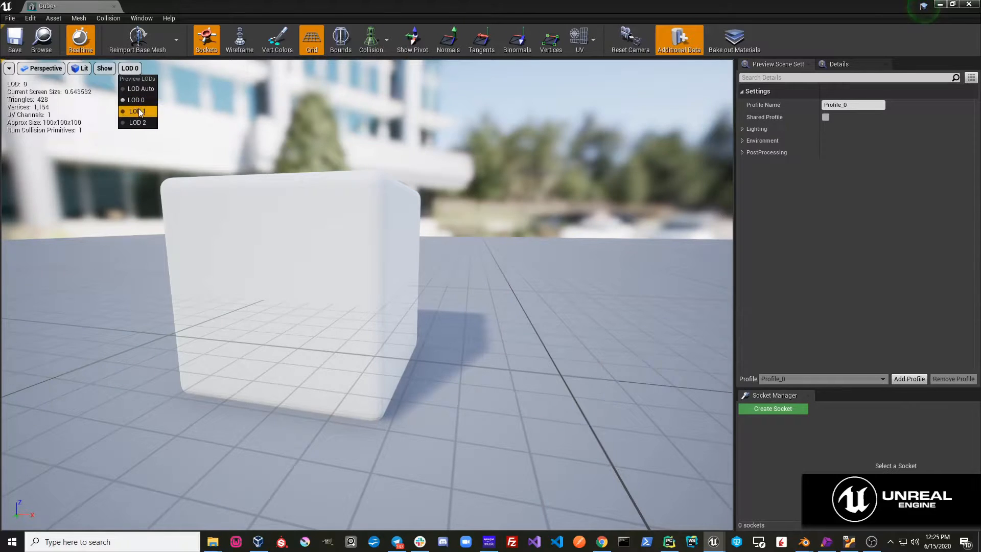
left_click(137, 111)
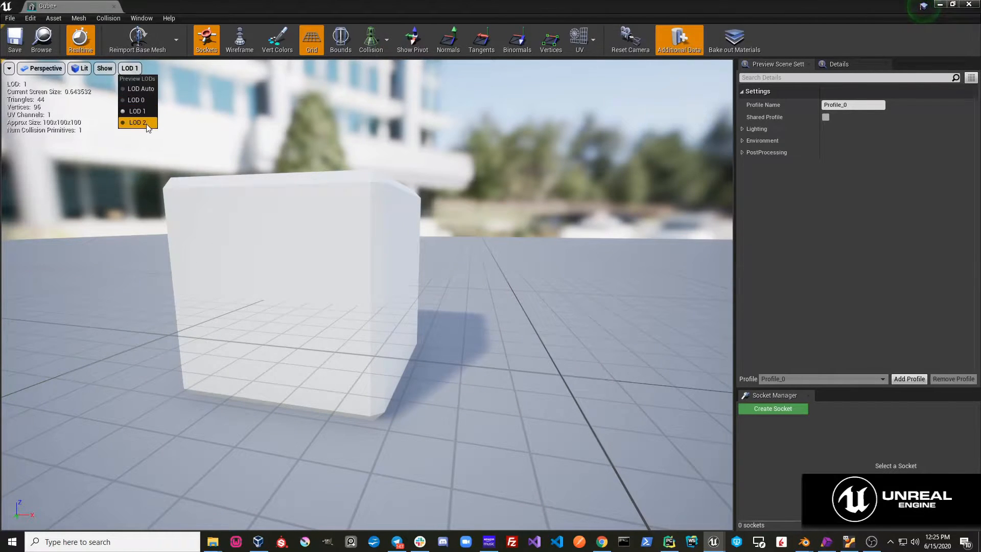
left_click(137, 122)
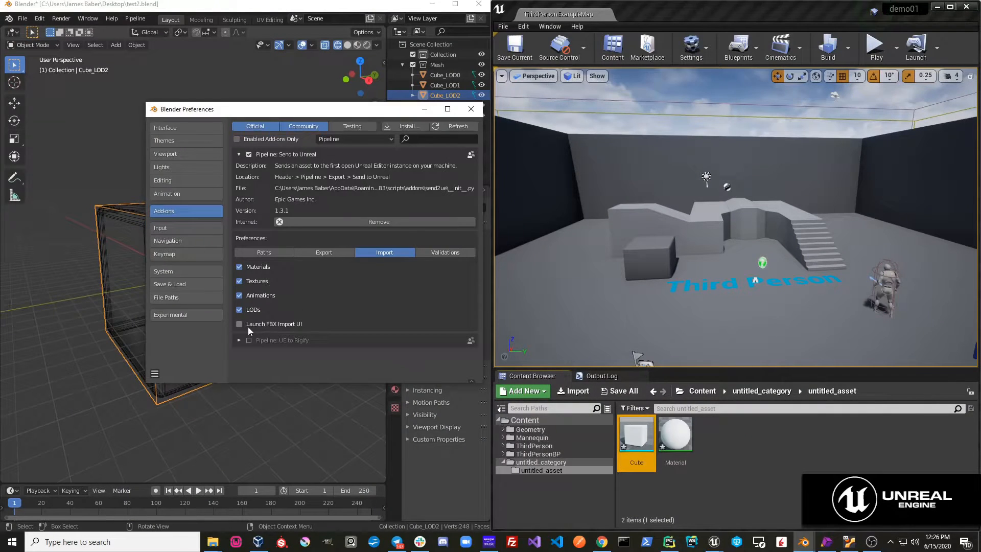
mouse_move(243, 329)
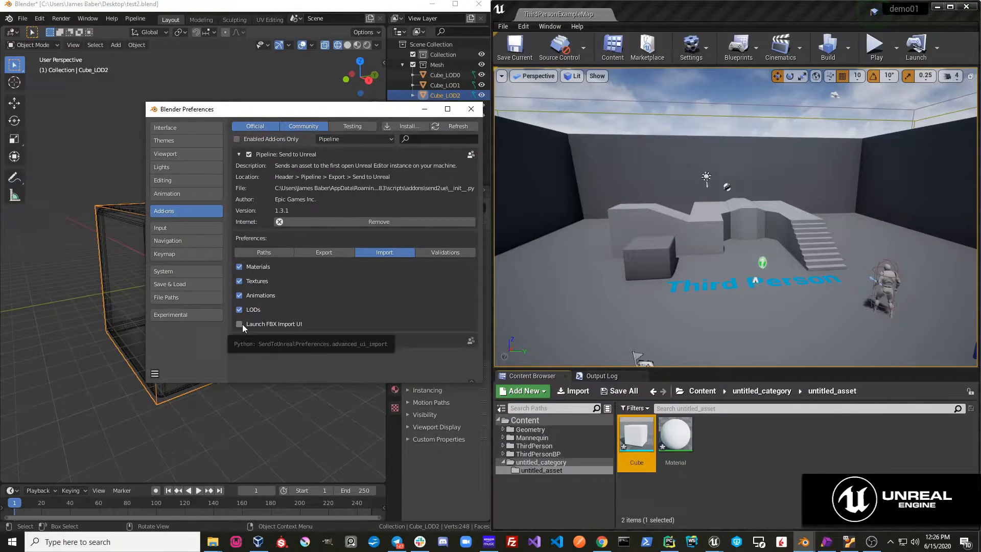
Enable Launch FBX Import UI and review the Export tab's FBX Settings.
left_click(239, 323)
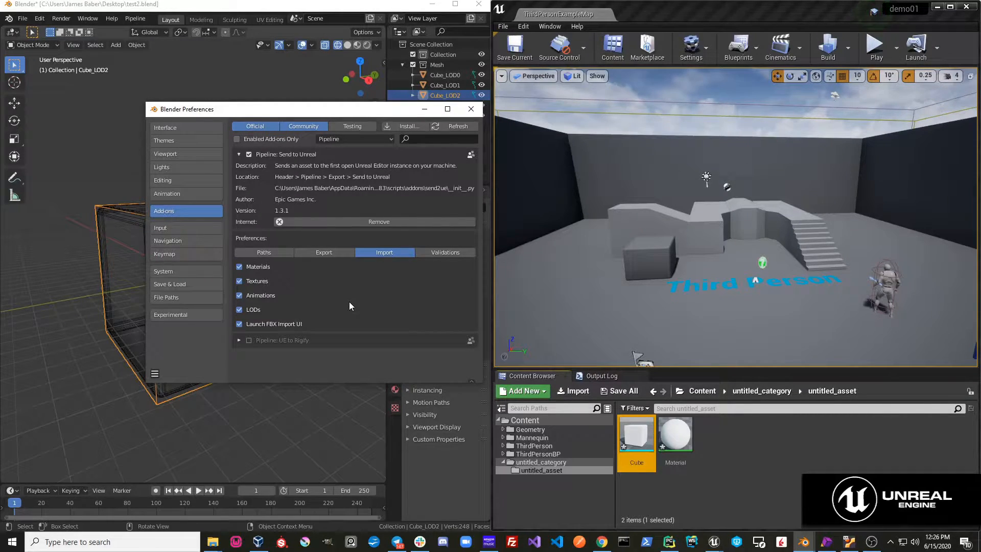
left_click(324, 252)
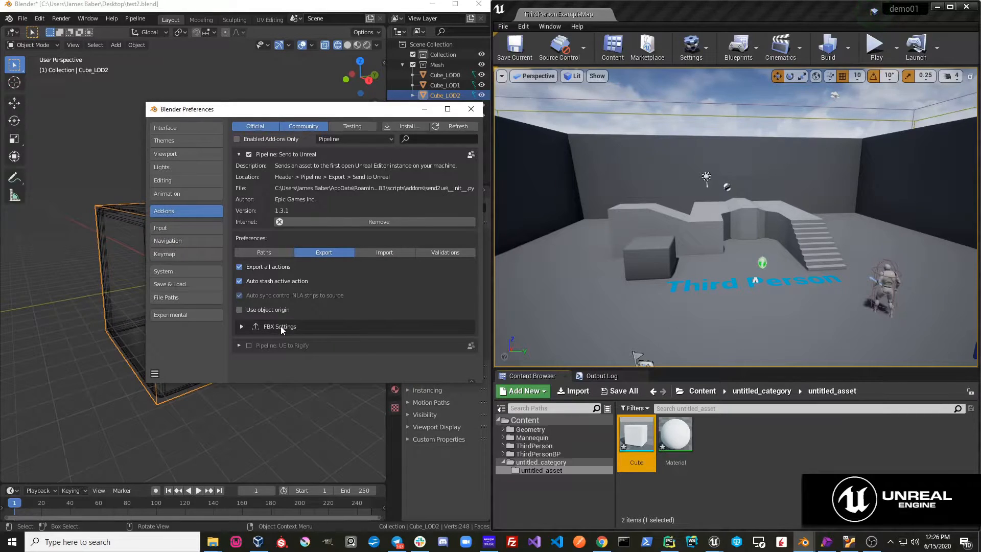
left_click(384, 252)
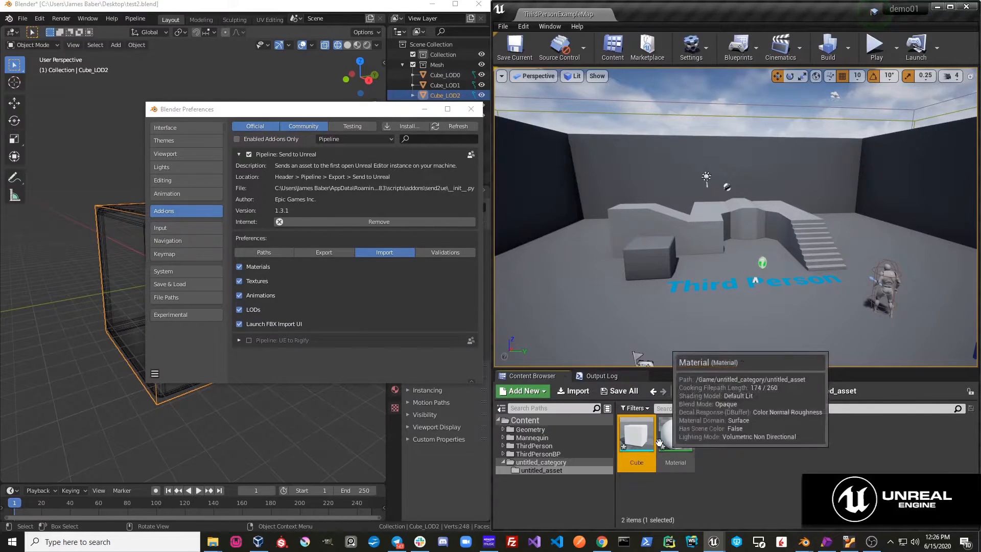
Force-delete the Cube static mesh and its Material from untitled_asset.
right_click(636, 438)
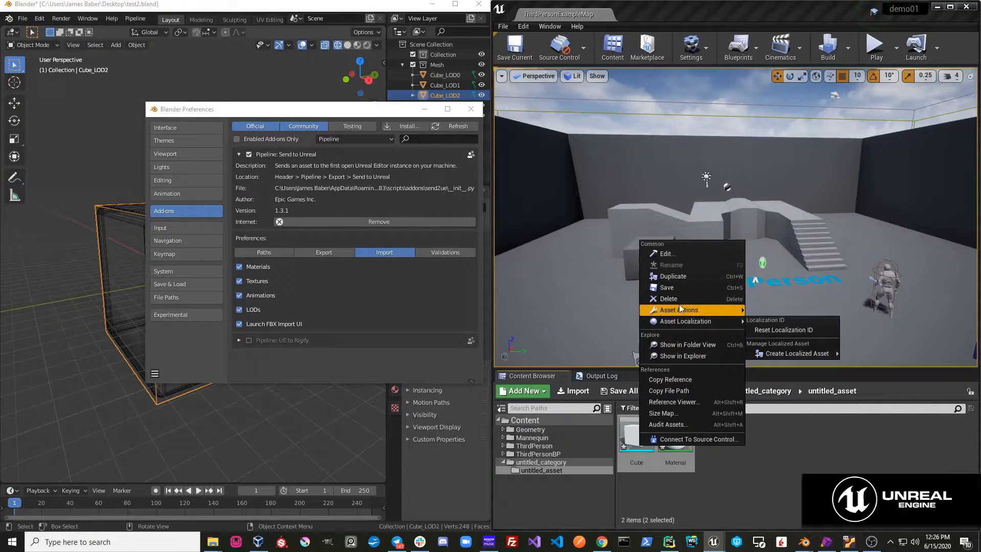
left_click(669, 299)
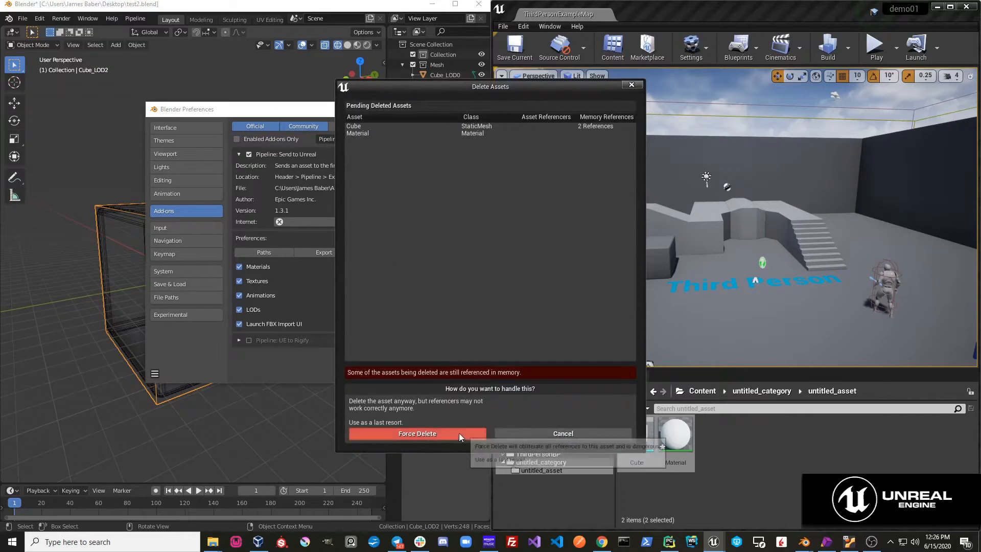
left_click(417, 433)
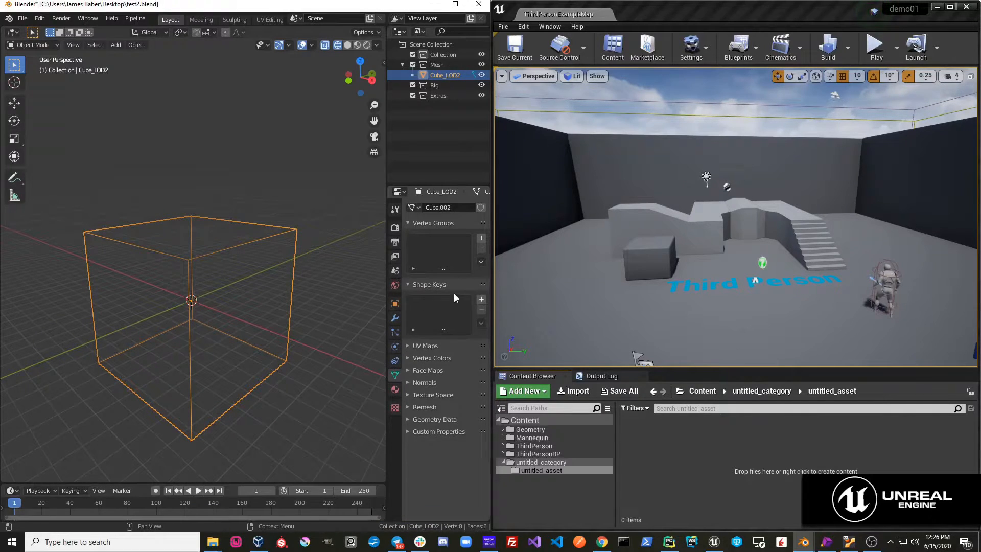
Add Basis and Key 1 shape keys, taper Key 1, and test its value back to 0.
left_click(481, 301)
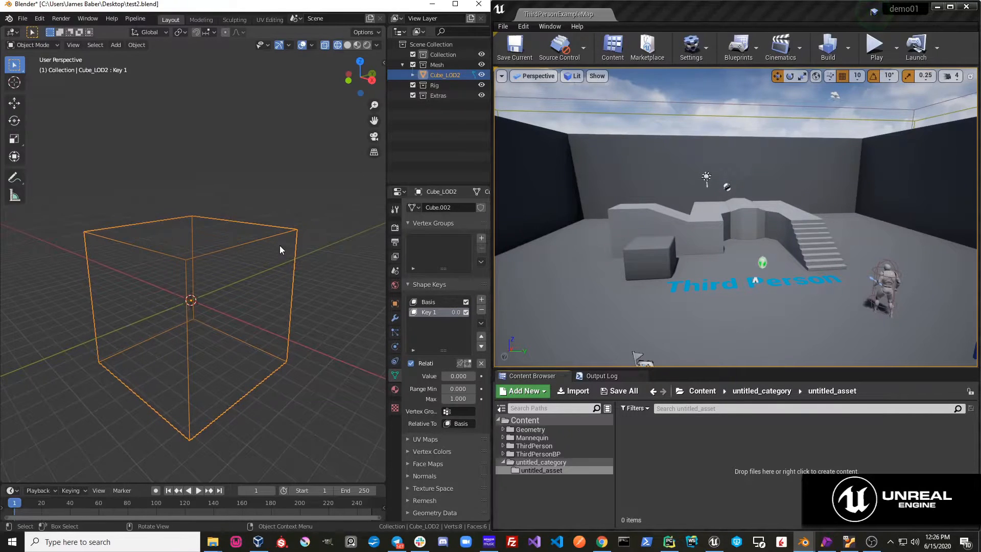
key("Tab")
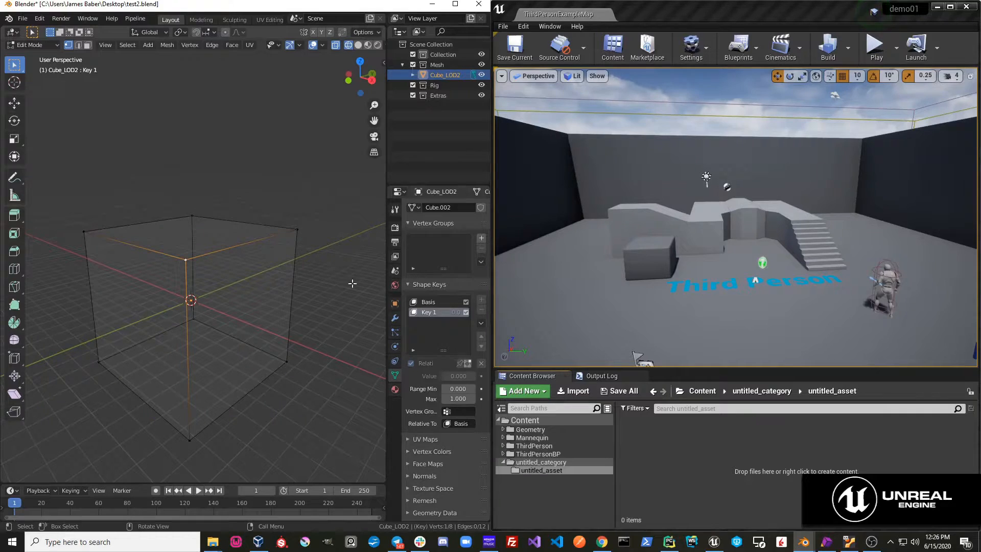
mouse_move(185, 261)
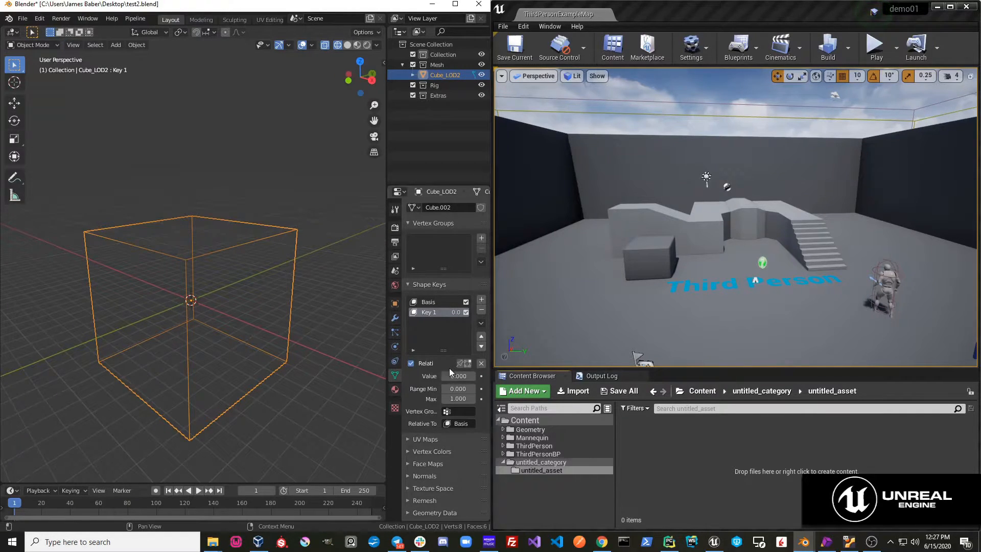
left_click_drag(457, 376, 458, 376)
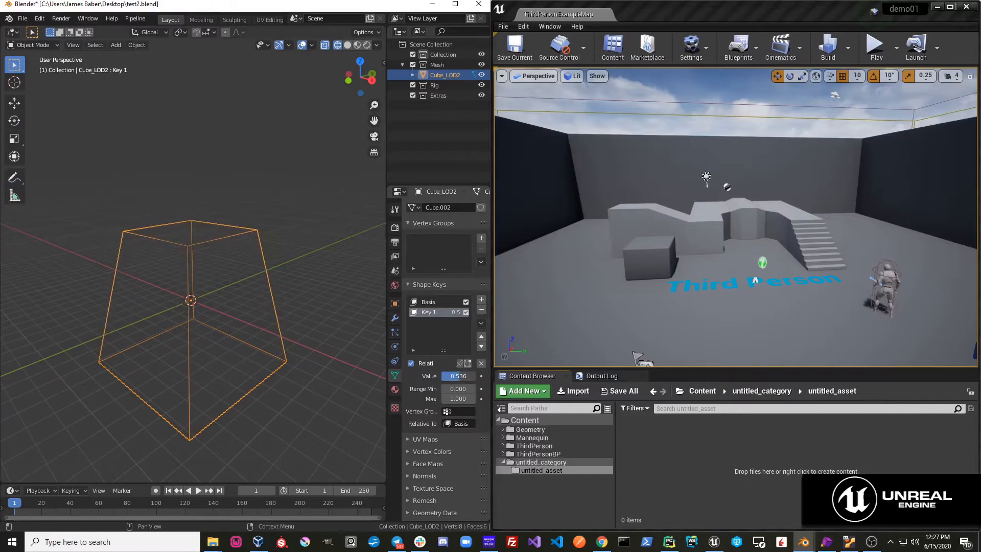
left_click_drag(438, 376, 457, 375)
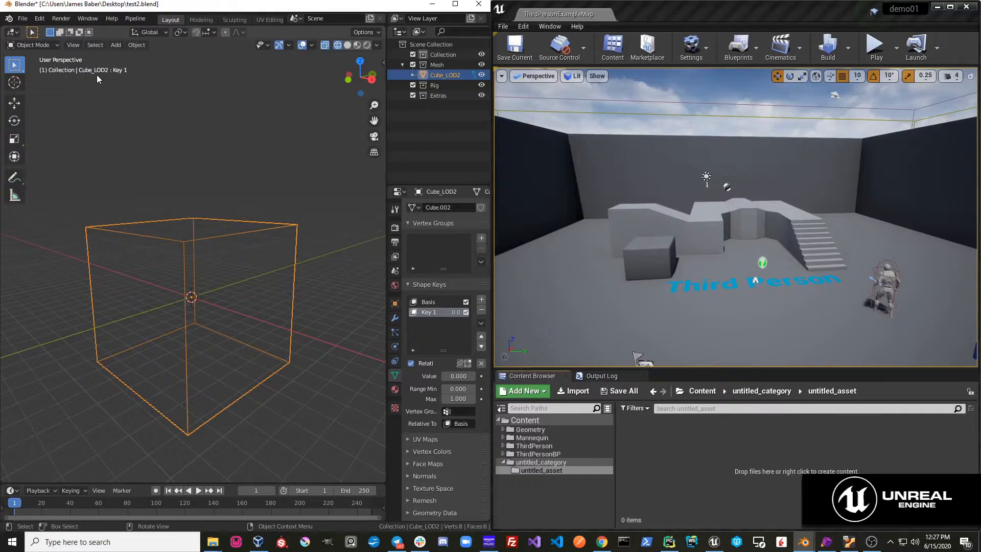
left_click(39, 18)
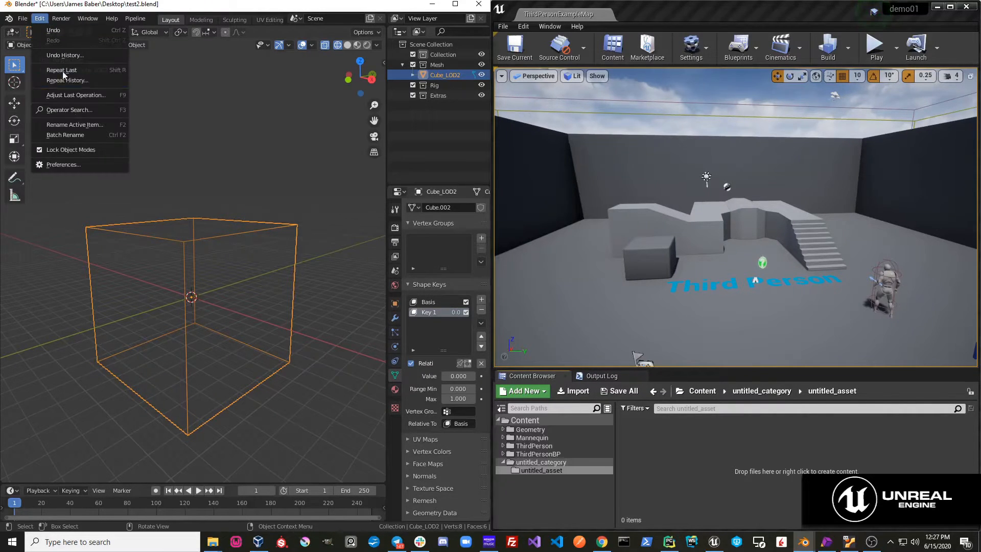
left_click(63, 164)
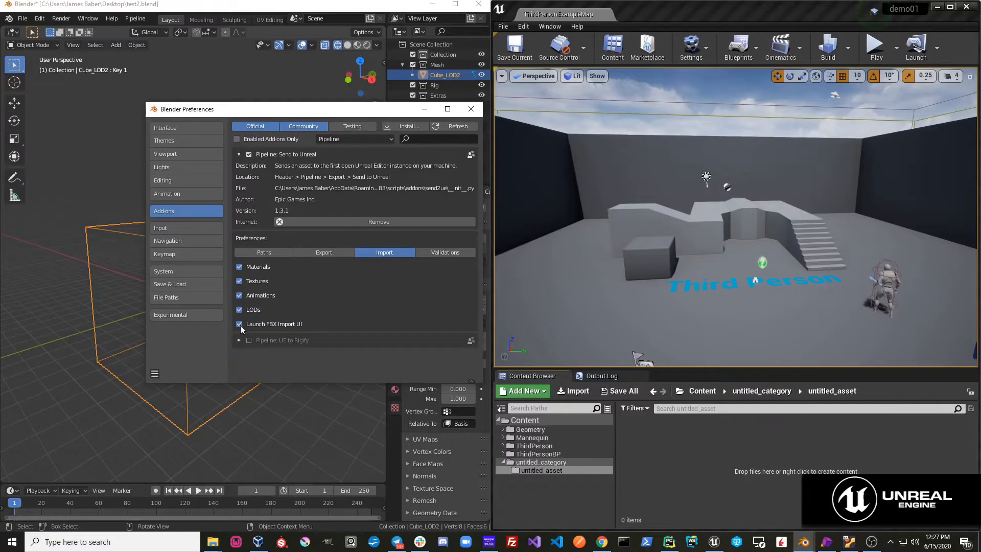
left_click(471, 109)
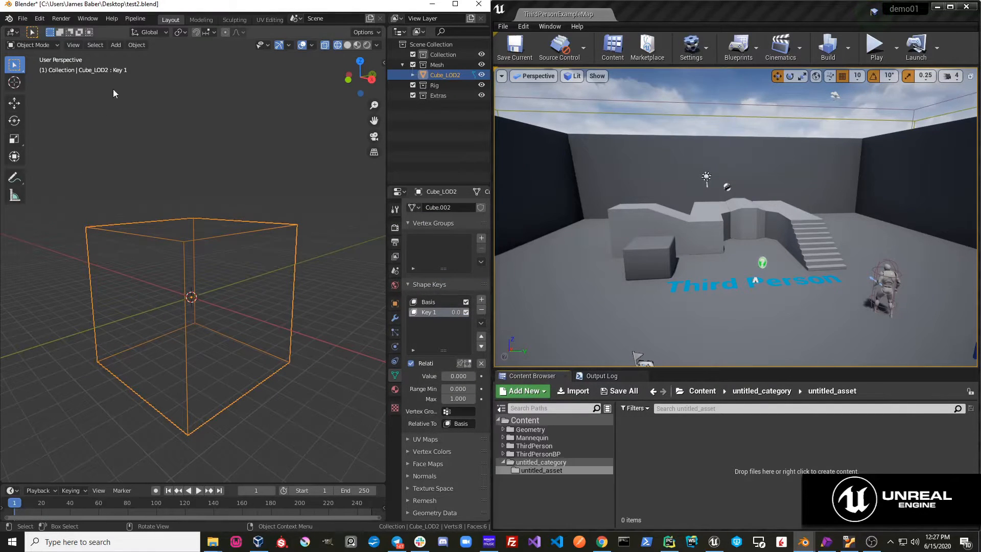
left_click(134, 18)
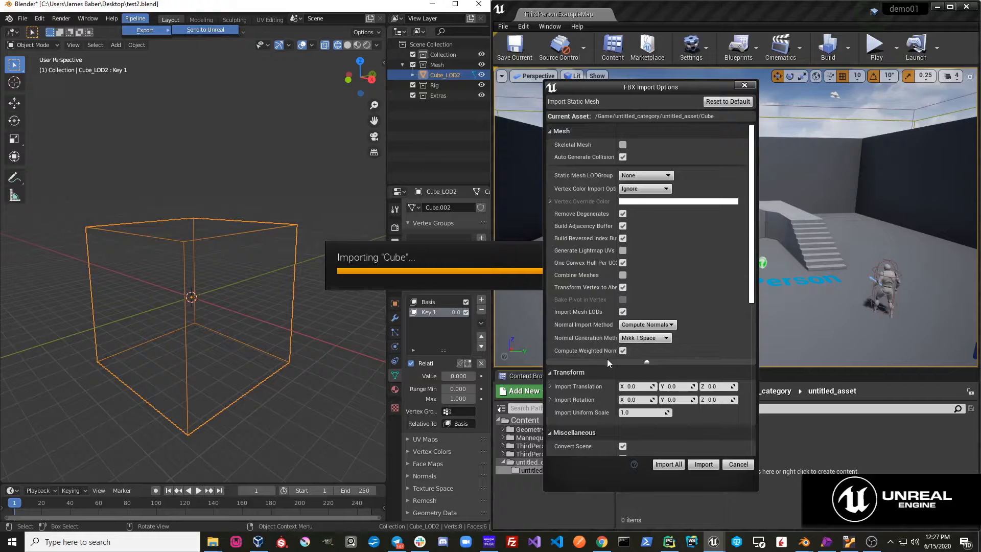
Import the cube as a Skeletal Mesh with Import Morph Targets enabled, using Import All.
scroll("down", 3)
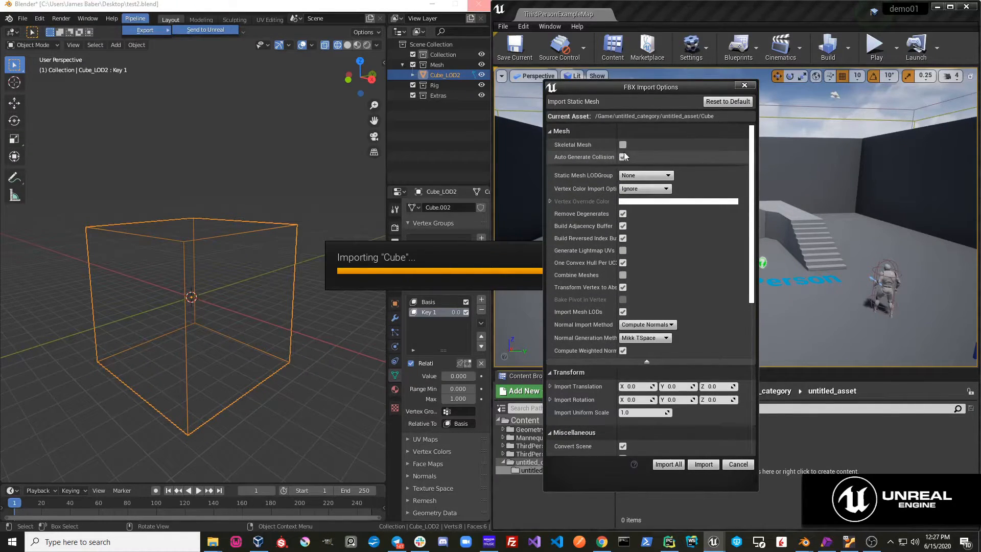
left_click(622, 145)
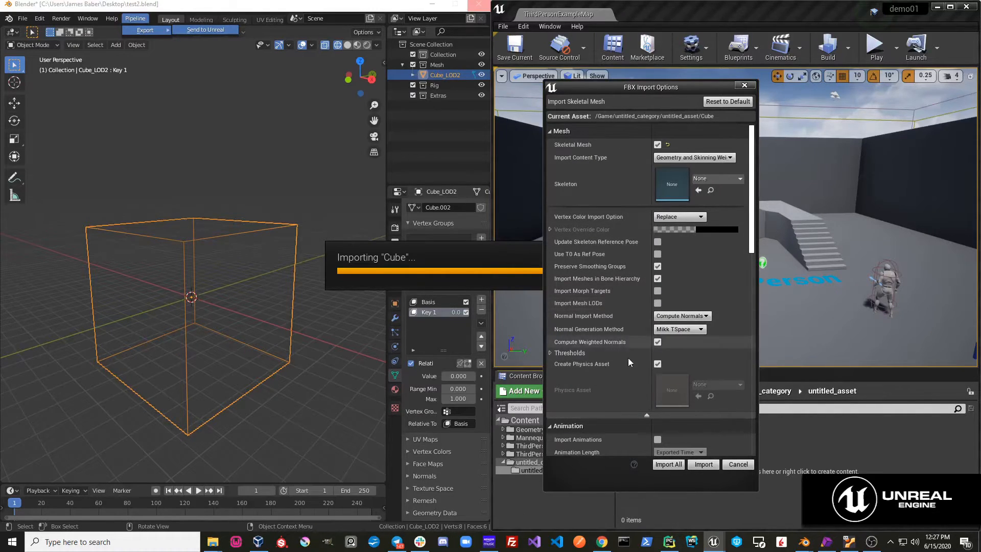
left_click(658, 341)
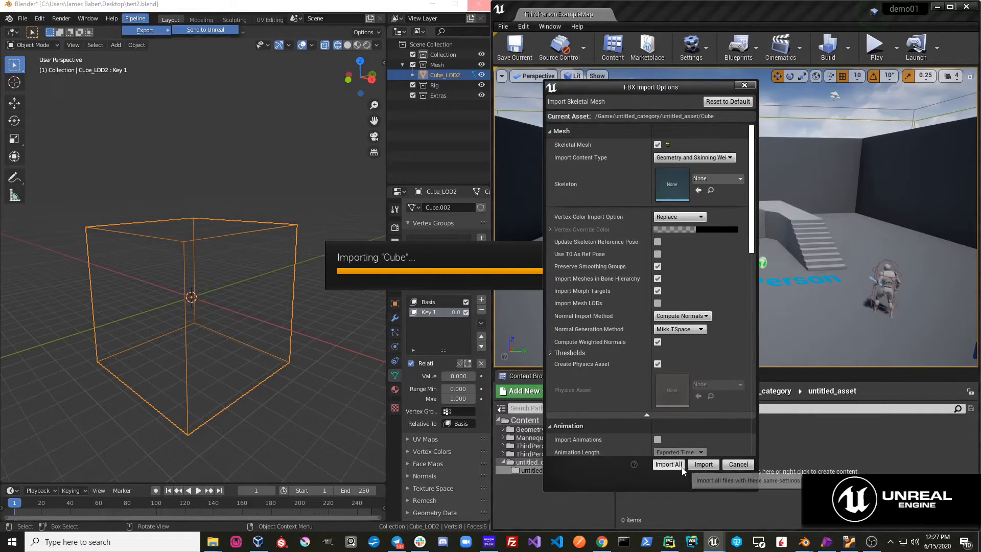
left_click(667, 465)
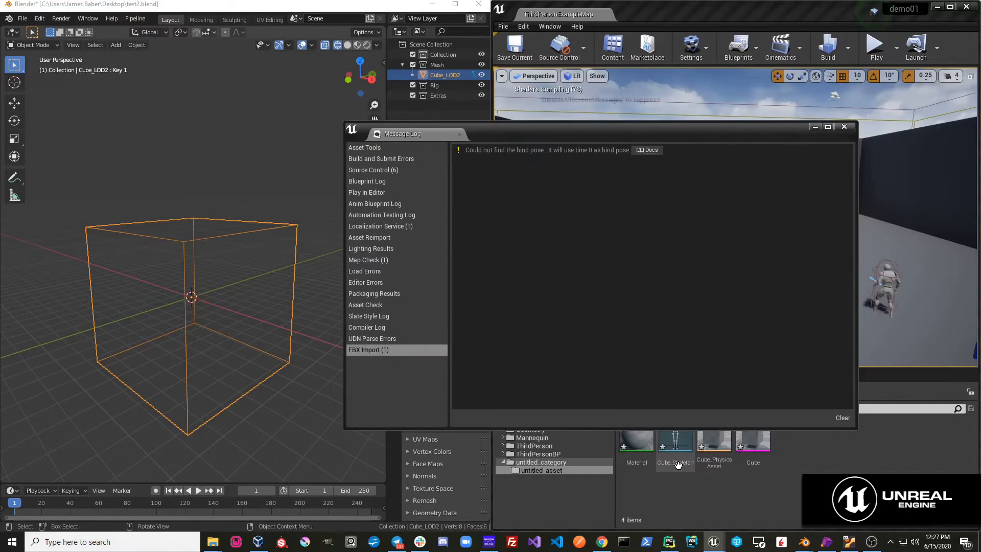
Open the Cube skeletal mesh and raise the Key 1 morph weight to about 0.58.
left_click(844, 126)
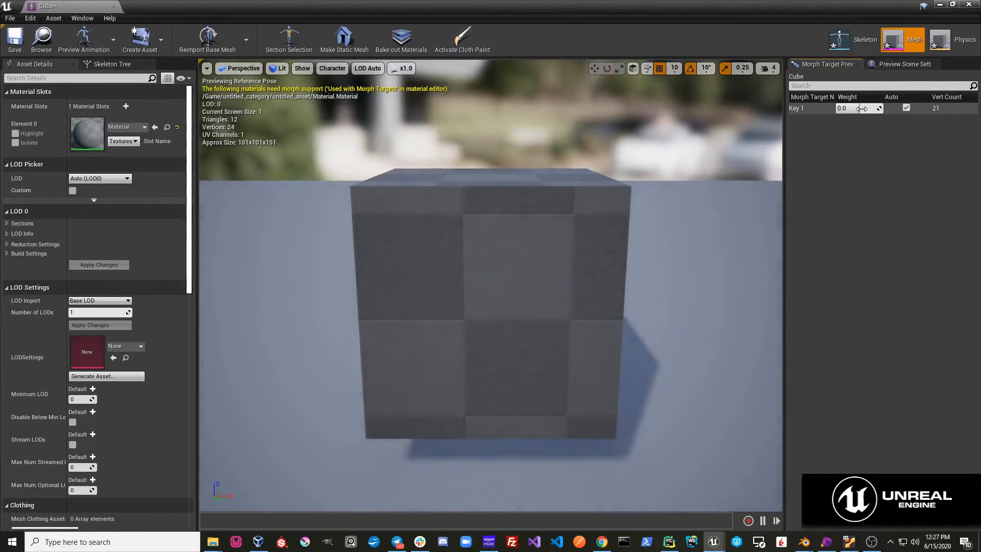
left_click_drag(842, 108, 863, 108)
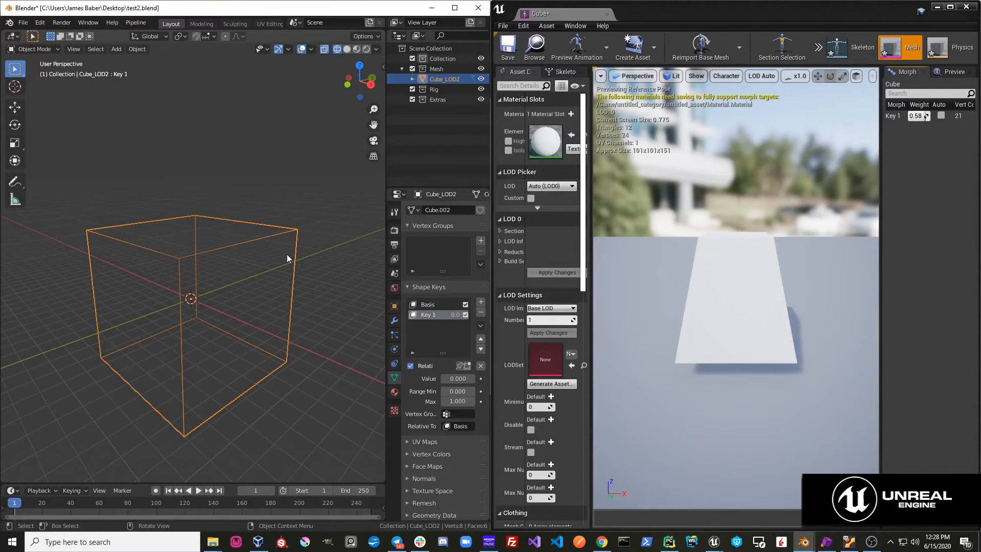
mouse_move(249, 270)
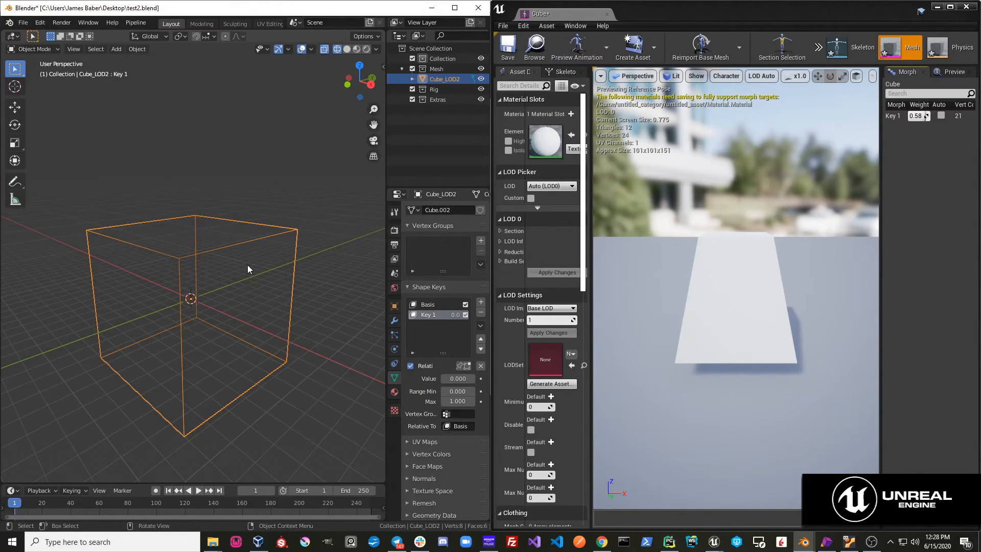
Enlarge the cube's top face in Key 1, resend it, and set the weight to 0.0.
key("Tab")
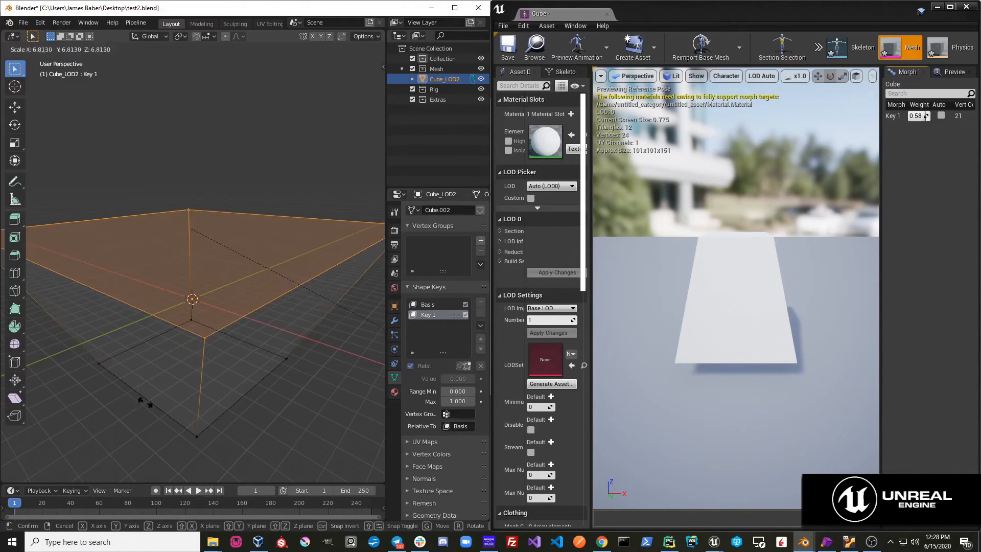
left_click(135, 23)
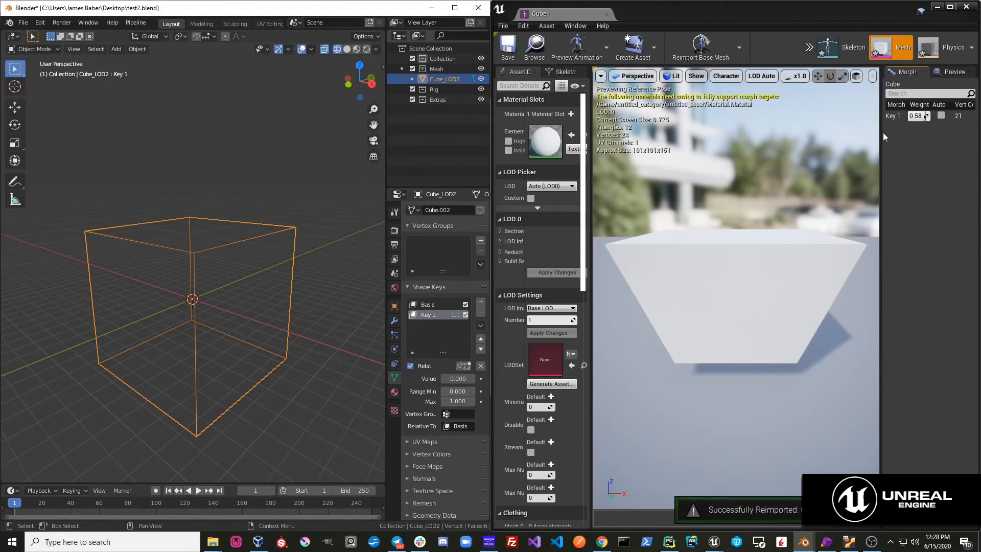
type("0.0")
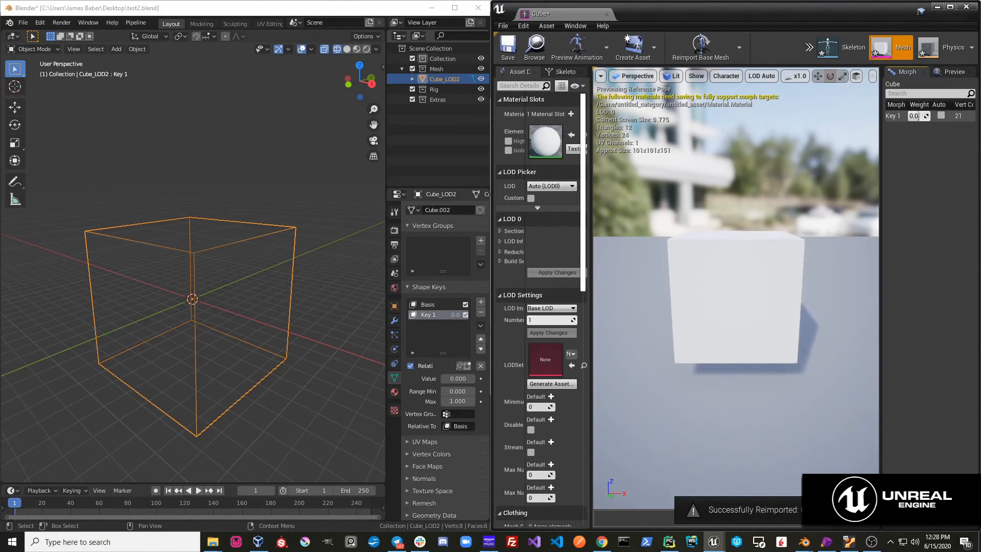